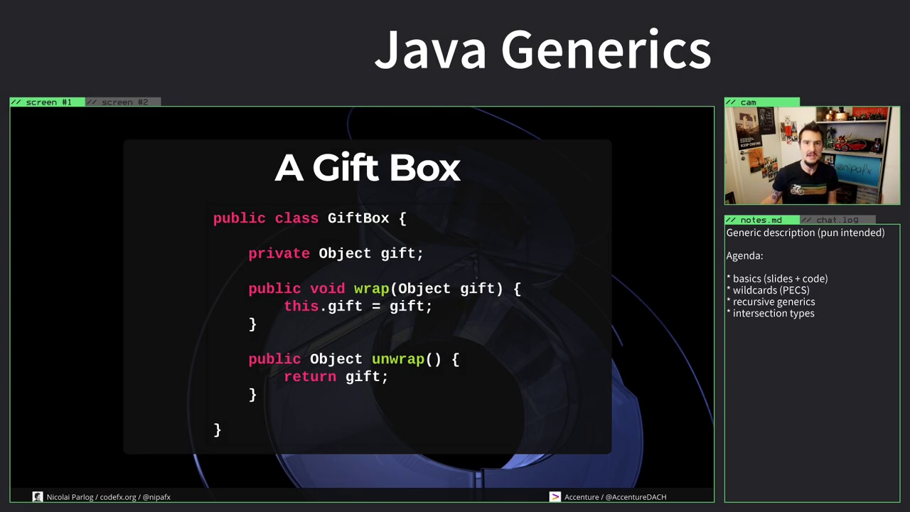
Present the 'A Gift Box' slide and advance to 'The Problem With Anything'.
{"action": "double_click", "coordinate": [399, 253]}
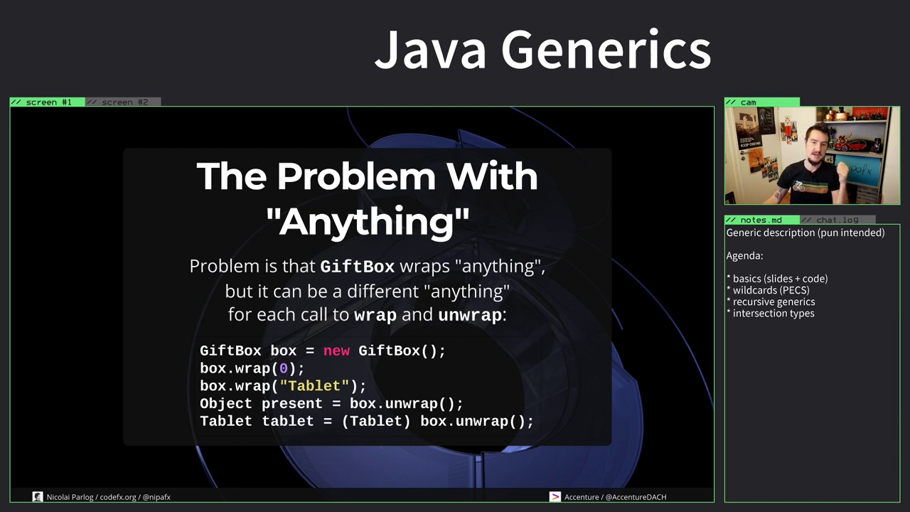
Explain why wrapping 'anything' is a problem and advance to 'Types Aren't Everything'.
{"action": "double_click", "coordinate": [315, 385]}
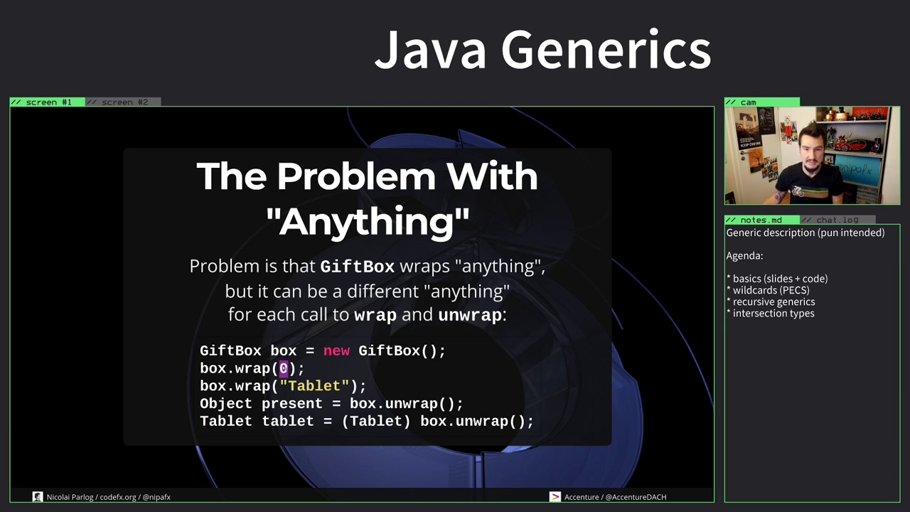
{"action": "double_click", "coordinate": [316, 386]}
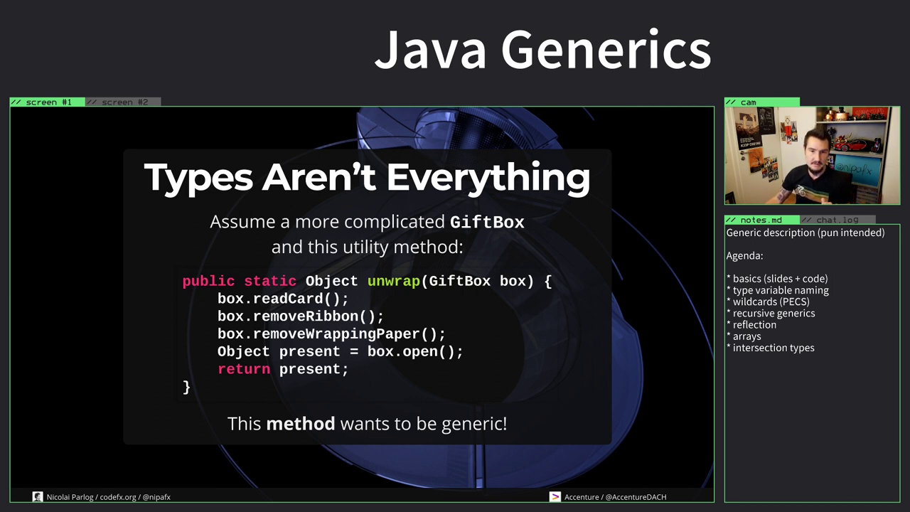
Explain why the GiftBox unwrap utility should be generic, then move to the code editor.
{"action": "double_click", "coordinate": [299, 299]}
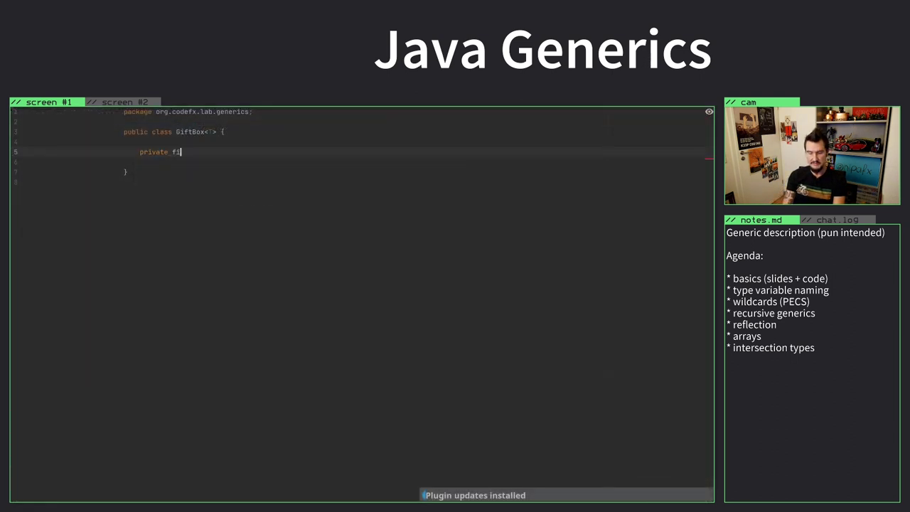
Type the 'final T whatever' instance field in GiftBox.
{"action": "type", "text": "nal T"}
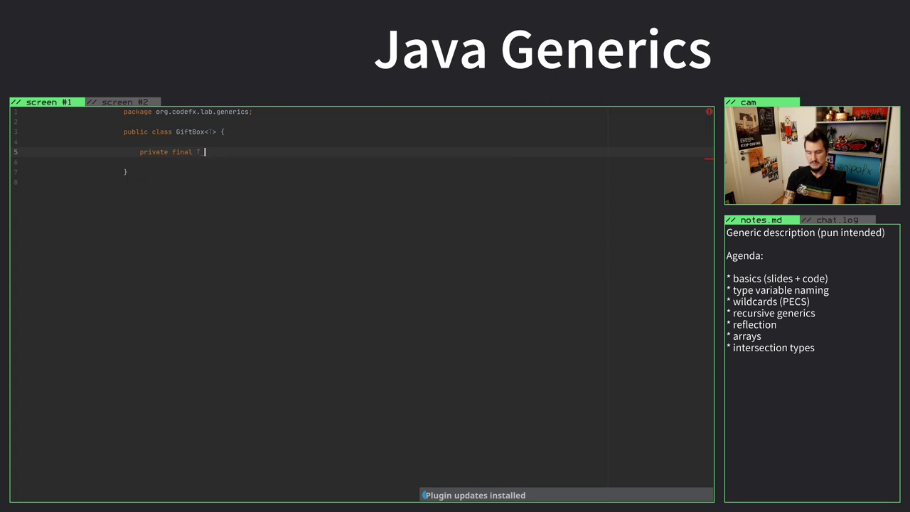
{"action": "type", "text": "wa"}
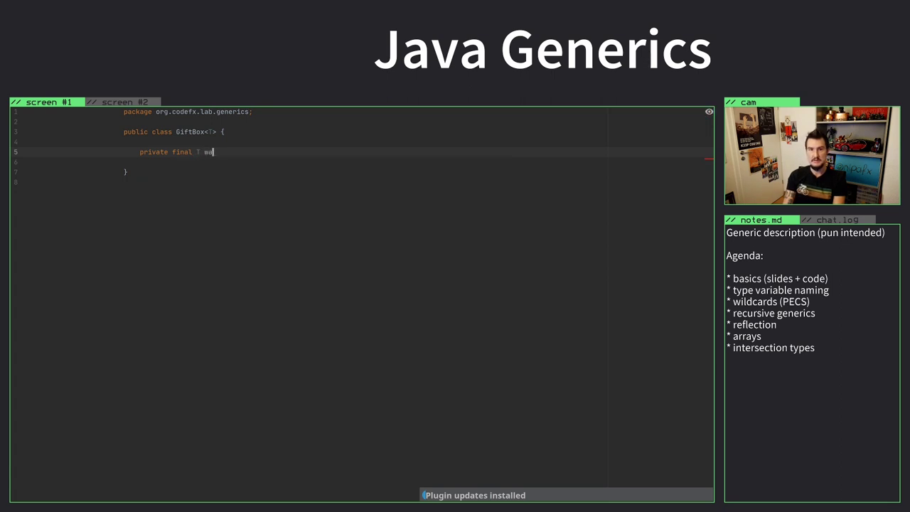
{"action": "type", "text": "hatever;"}
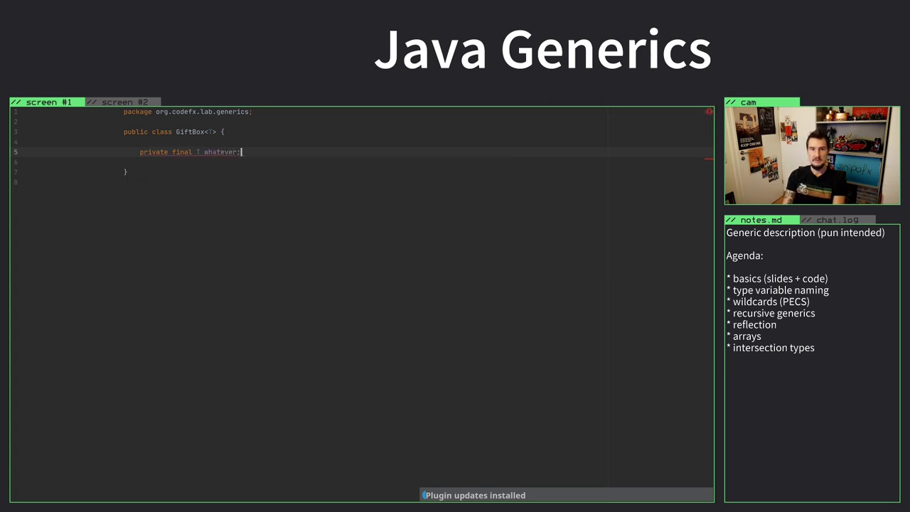
{"action": "type", "text": "= null"}
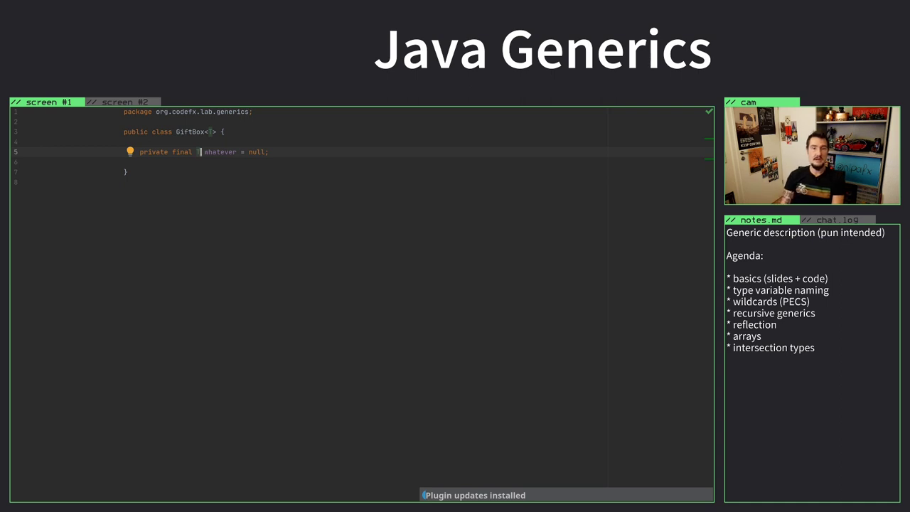
Add 'private static T WHATEVER = null;' above the instance field.
{"action": "left_click", "coordinate": [203, 132]}
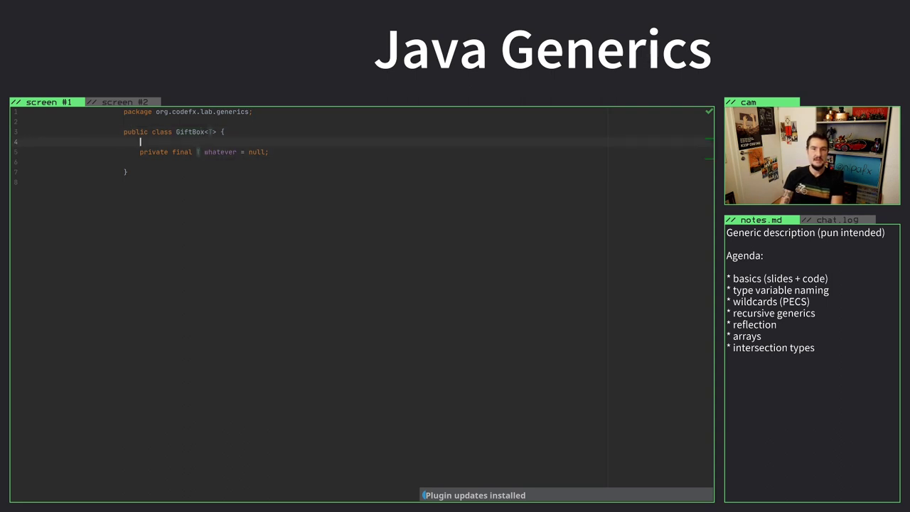
{"action": "type", "text": "static T w"}
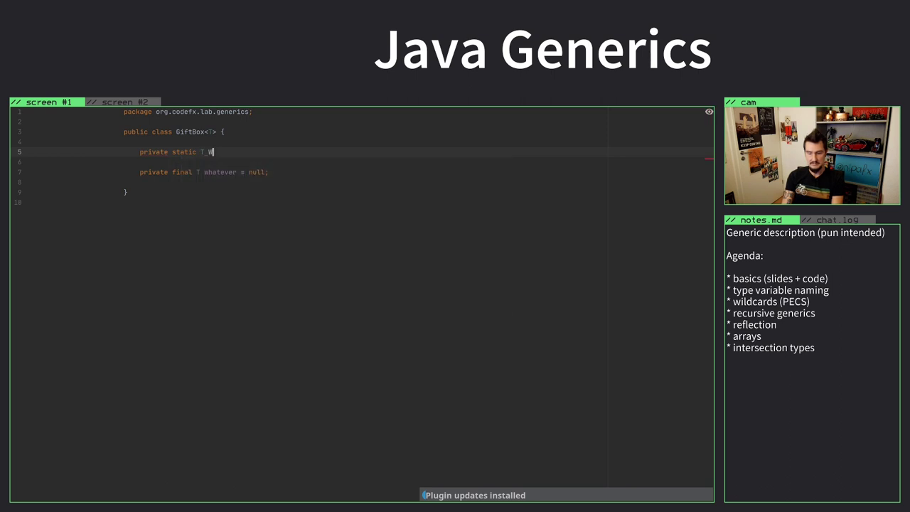
{"action": "type", "text": "WHATEVER = n"}
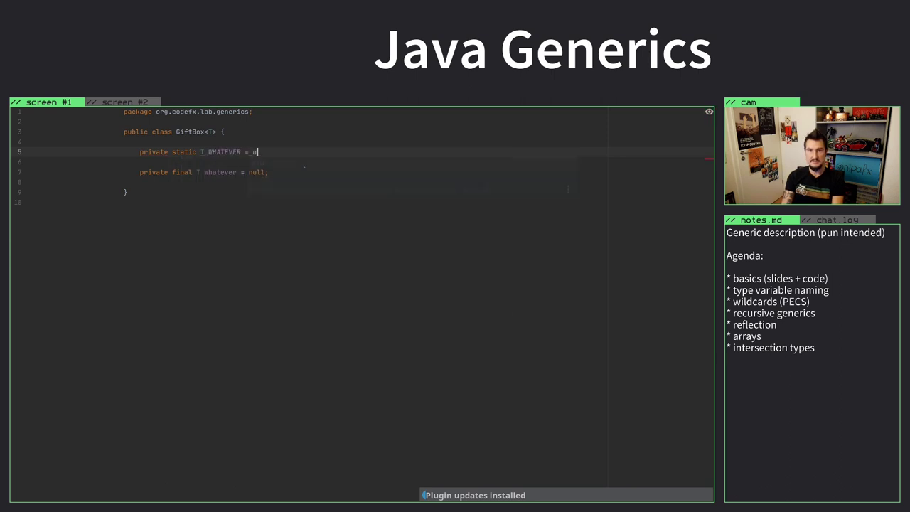
{"action": "type", "text": "ull;"}
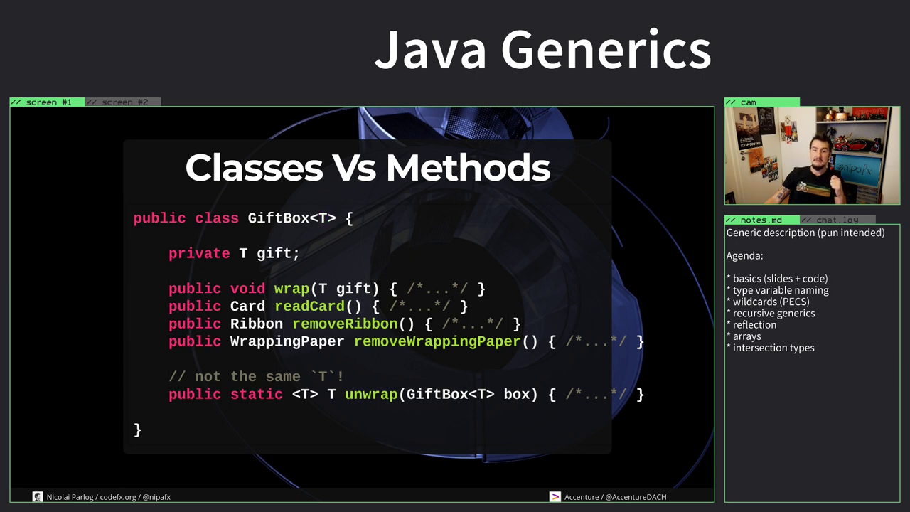
Show the 'Classes Vs Methods' slide comparing class and method type variables.
{"action": "double_click", "coordinate": [325, 218]}
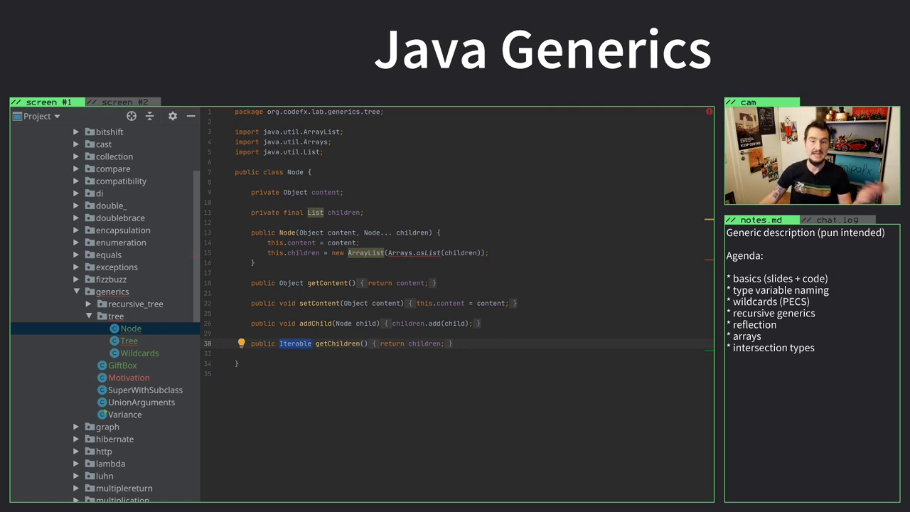
Open Tree.java and scroll through the Tree class.
{"action": "left_click", "coordinate": [129, 341]}
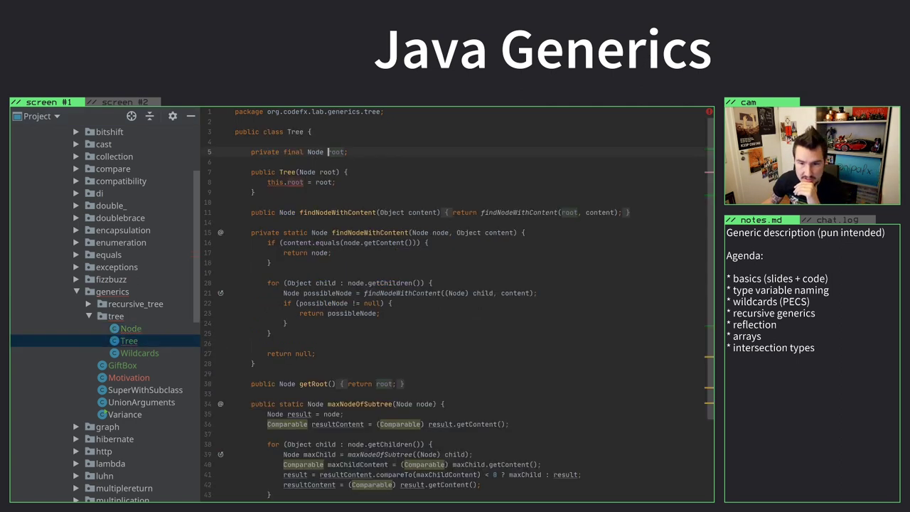
{"action": "scroll", "scroll_direction": "down", "scroll_amount": 3}
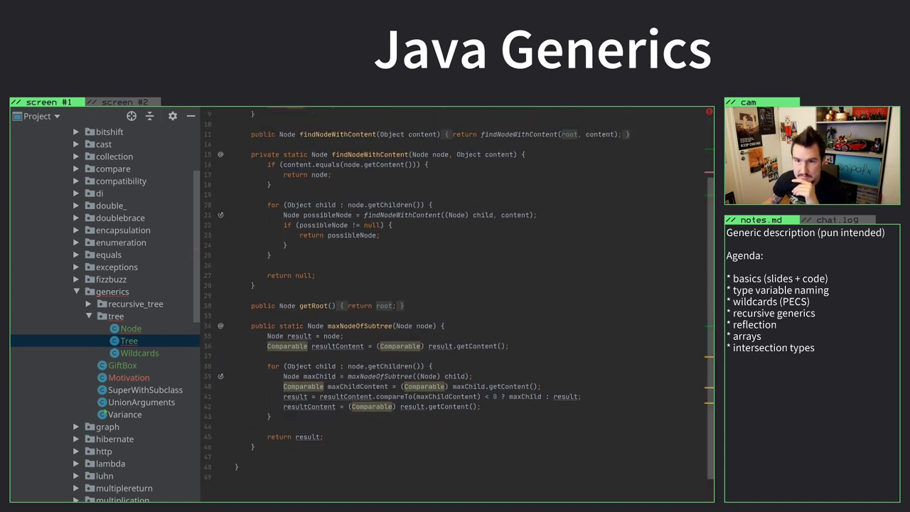
{"action": "scroll", "scroll_direction": "up", "scroll_amount": 3}
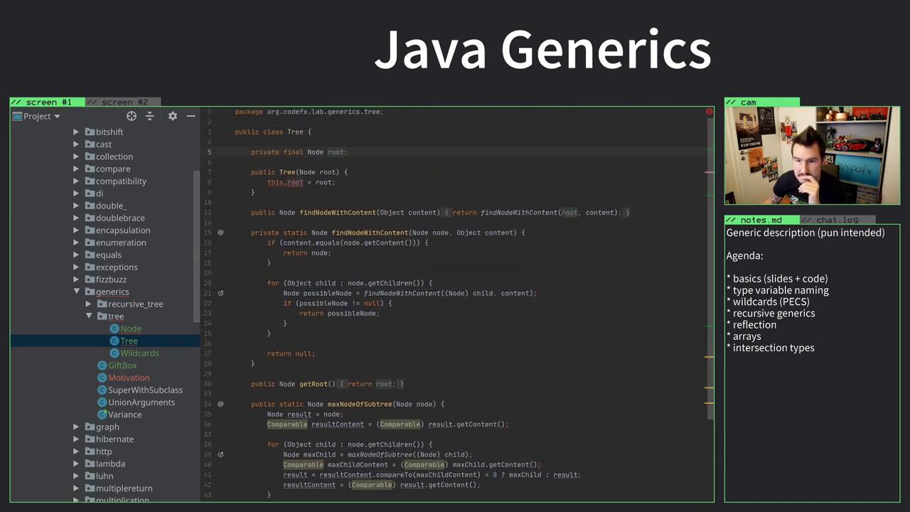
{"action": "scroll", "scroll_direction": "down", "scroll_amount": 3}
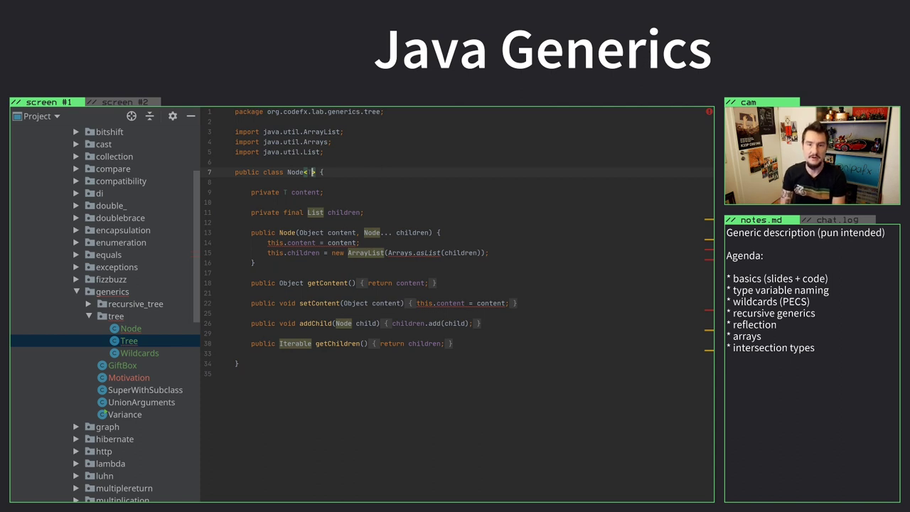
Rename Node's type variable to CONTENT in the constructor parameter and getContent return type.
{"action": "type", "text": "CON"}
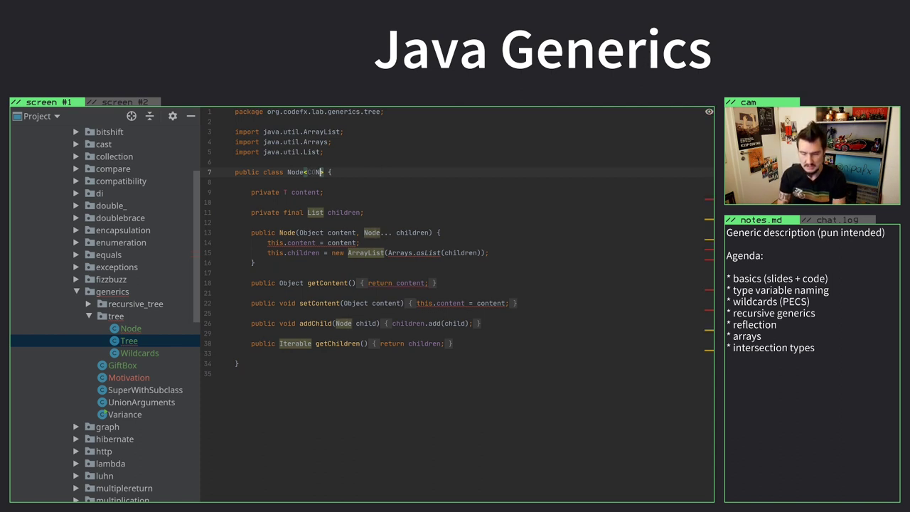
{"action": "type", "text": "ONTENT"}
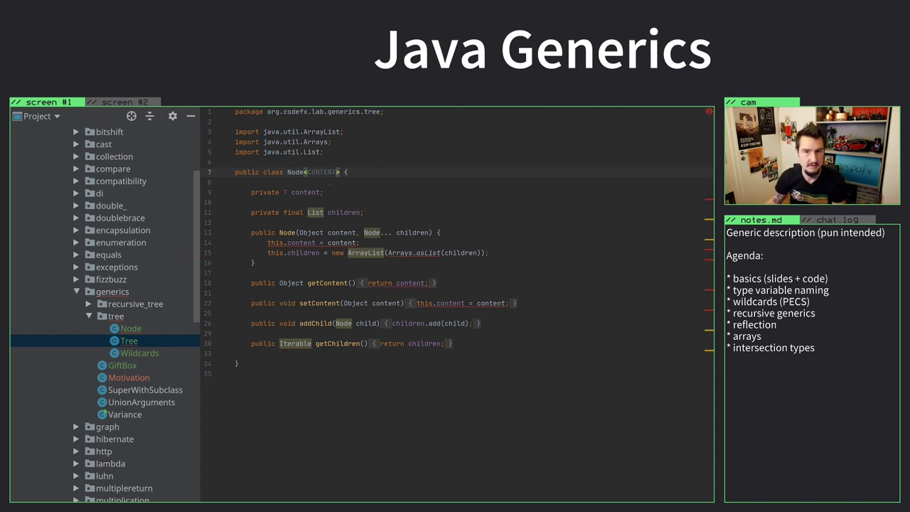
{"action": "double_click", "coordinate": [322, 172]}
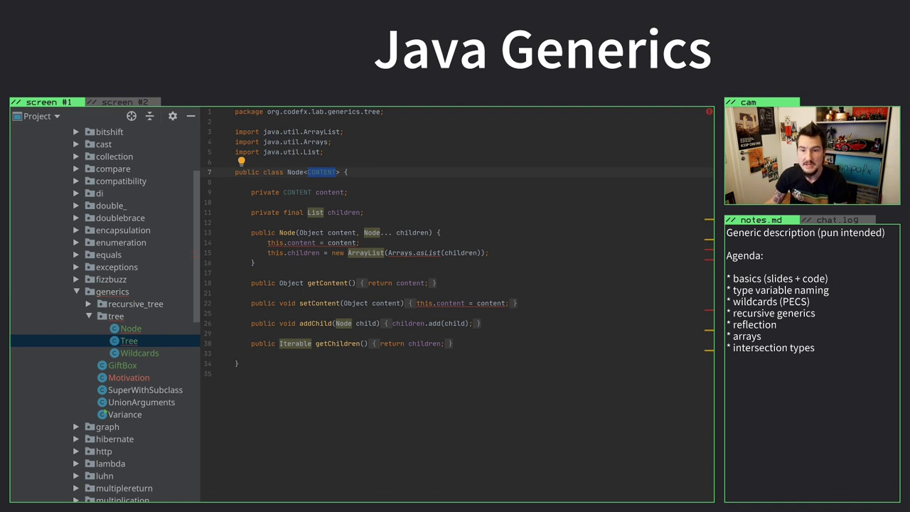
{"action": "left_click", "coordinate": [491, 303]}
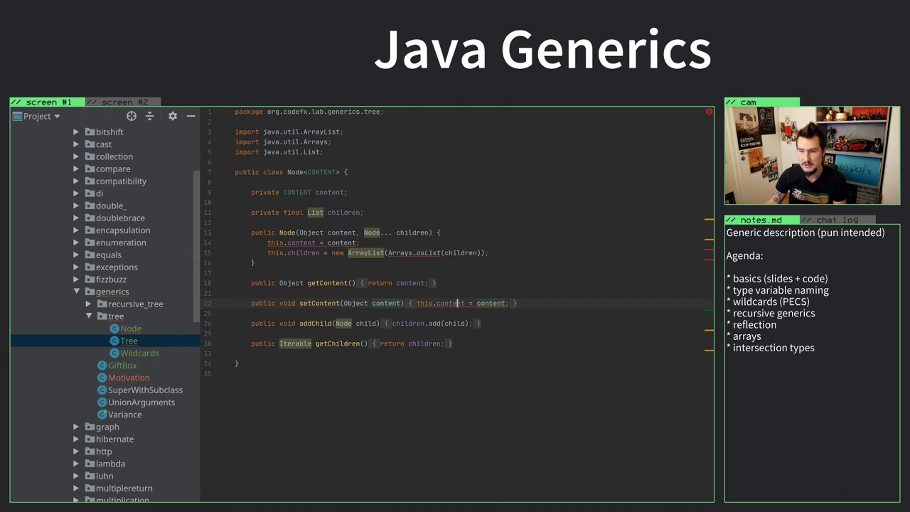
{"action": "double_click", "coordinate": [450, 303]}
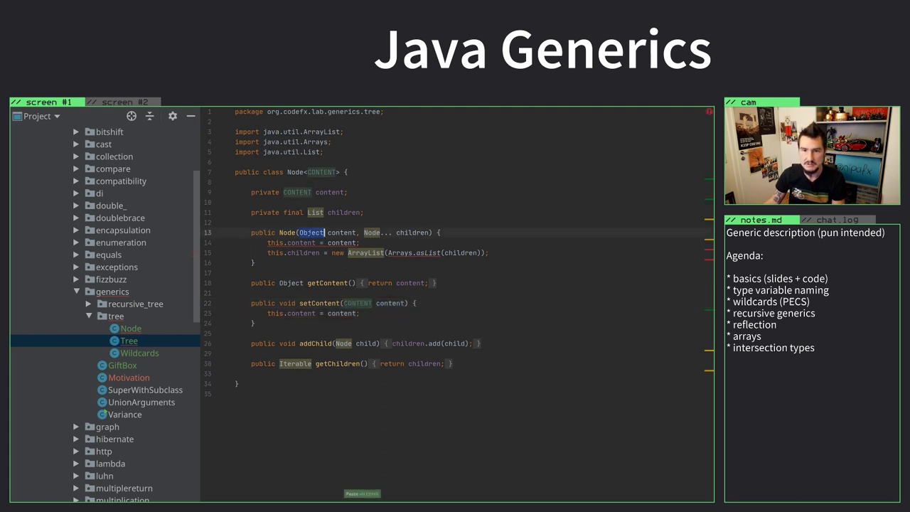
{"action": "type", "text": "CONTENT"}
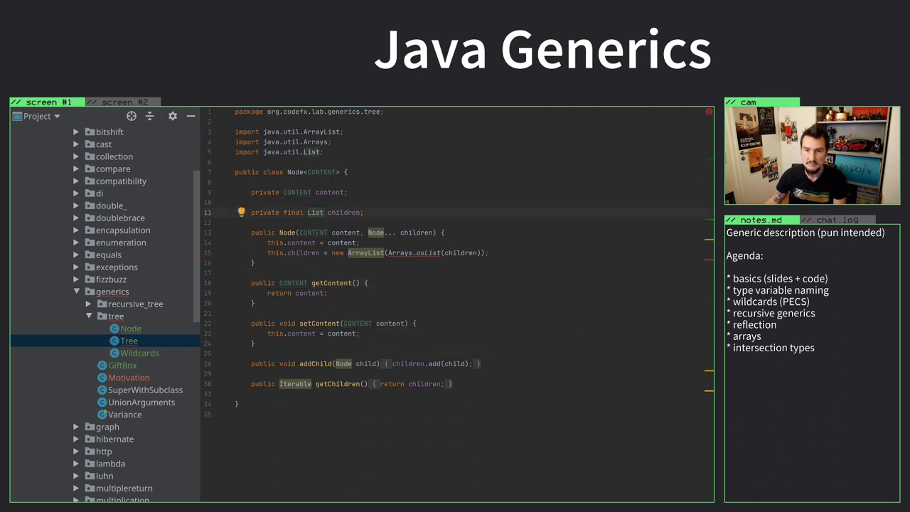
{"action": "type", "text": "<Co"}
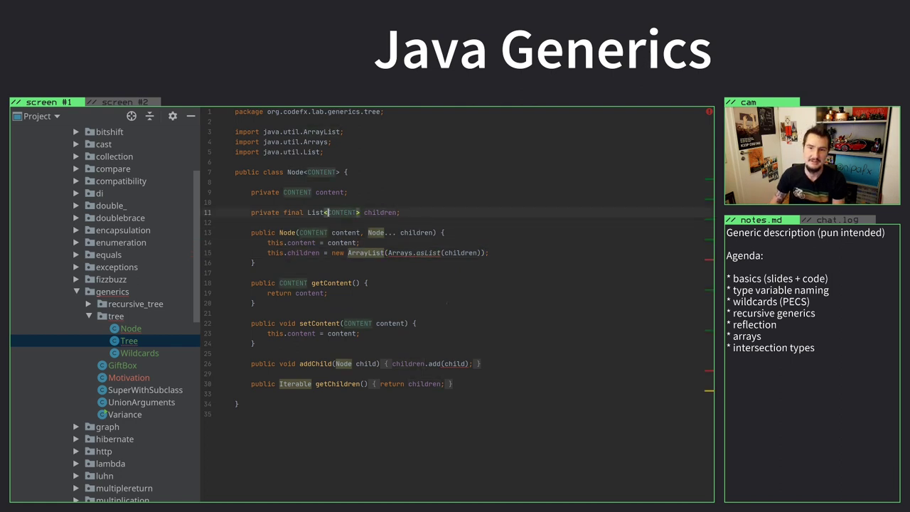
Use Node<CONTENT> for the children list, addChild parameter and getChildren return type.
{"action": "type", "text": "Node<"}
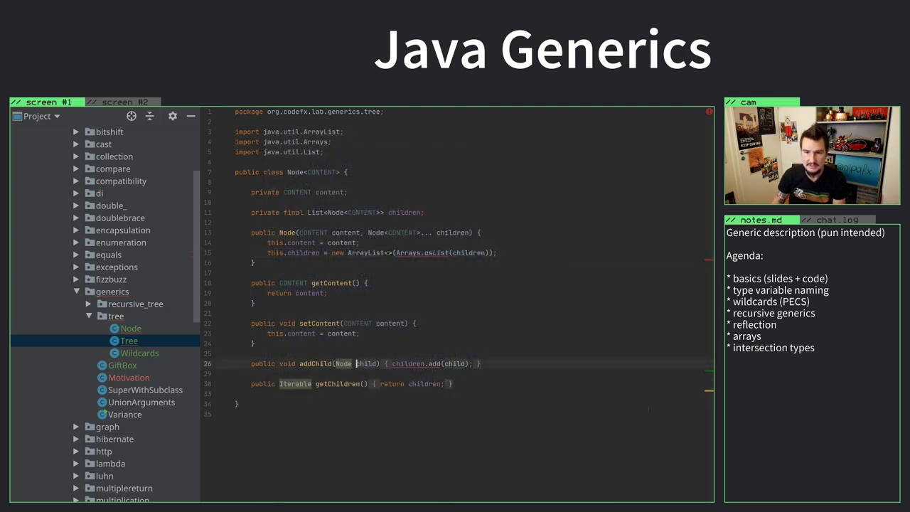
{"action": "type", "text": "<>"}
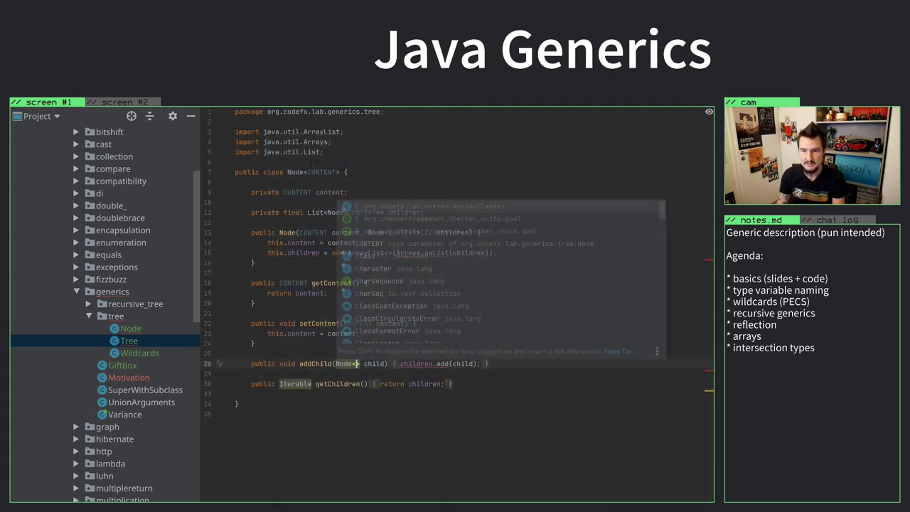
{"action": "key", "text": "Escape"}
{"action": "type", "text": "<Node<>"}
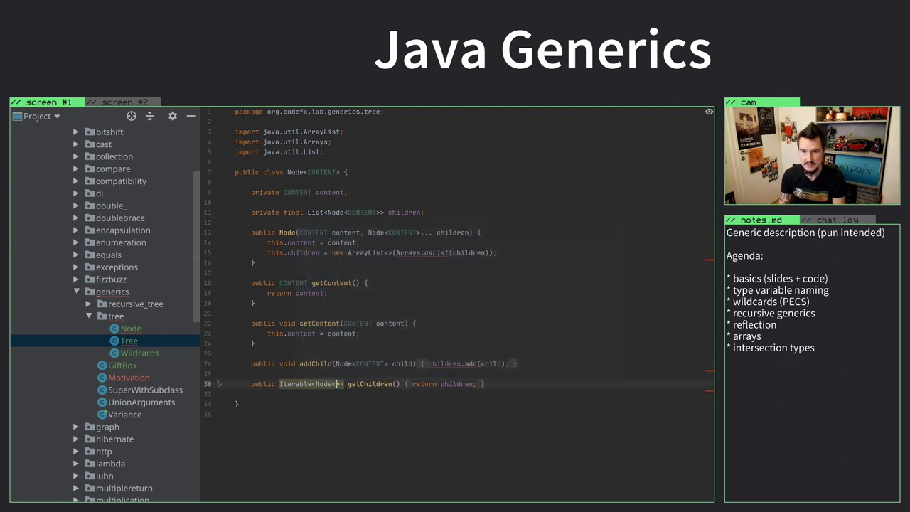
{"action": "key", "text": "ctrl+v"}
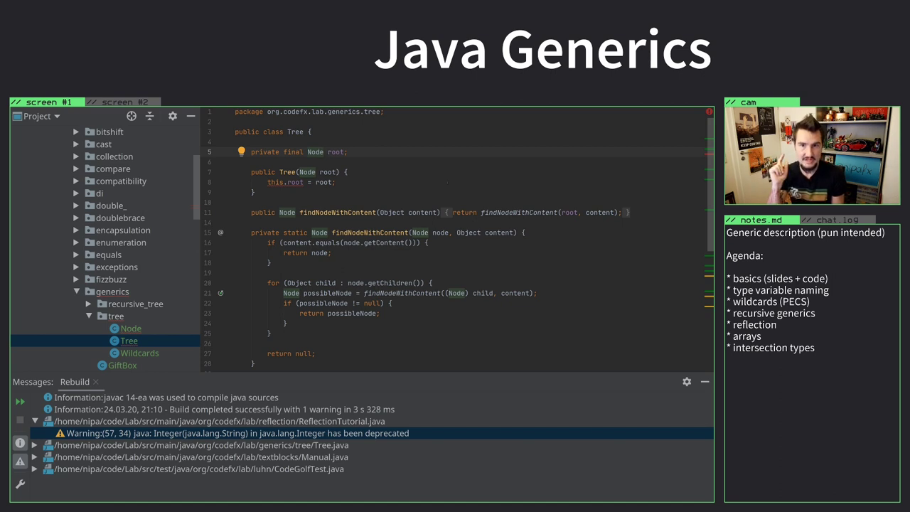
Add <CONTENT> to Tree and replace the Object parameter type with CONTENT.
{"action": "type", "text": "<CONTENT>"}
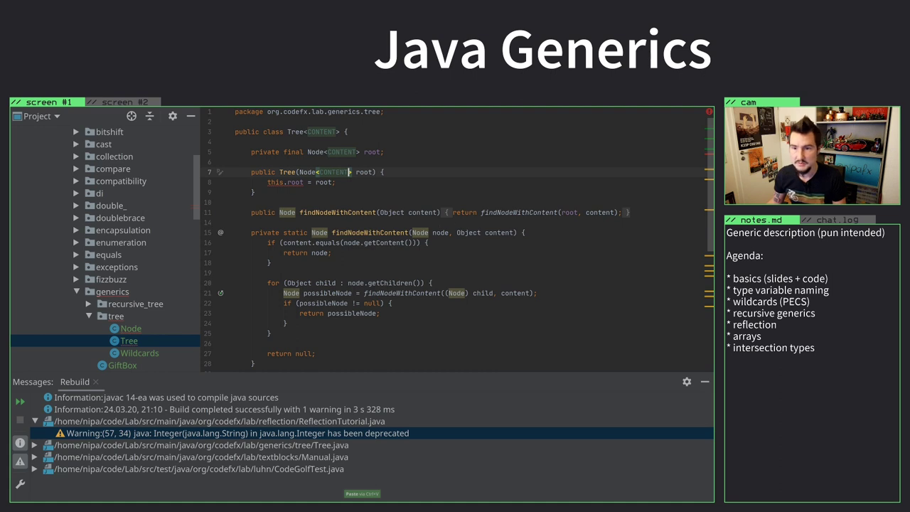
{"action": "double_click", "coordinate": [392, 212]}
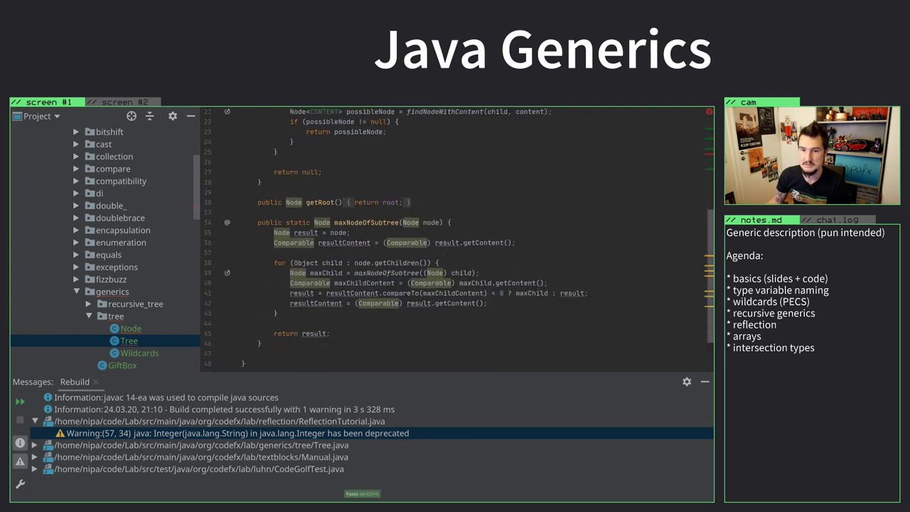
{"action": "scroll", "scroll_direction": "up", "scroll_amount": 3}
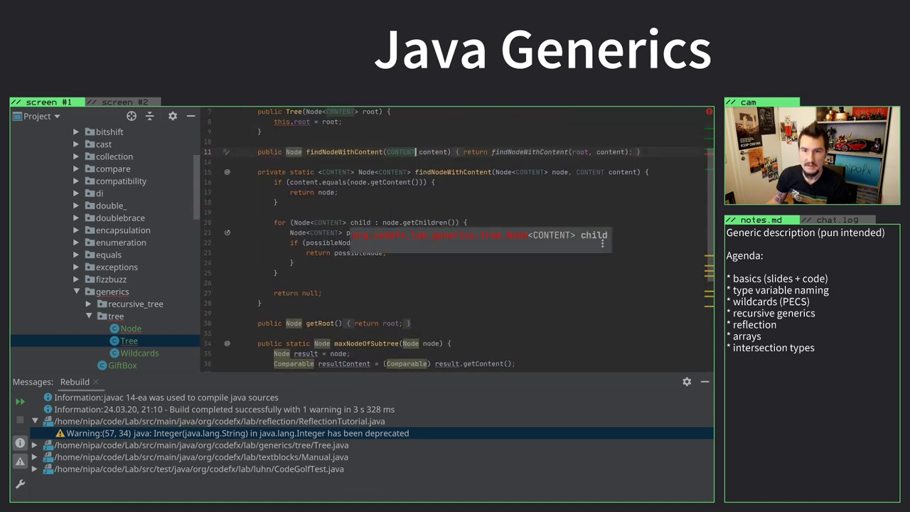
{"action": "scroll", "scroll_direction": "down", "scroll_amount": 3}
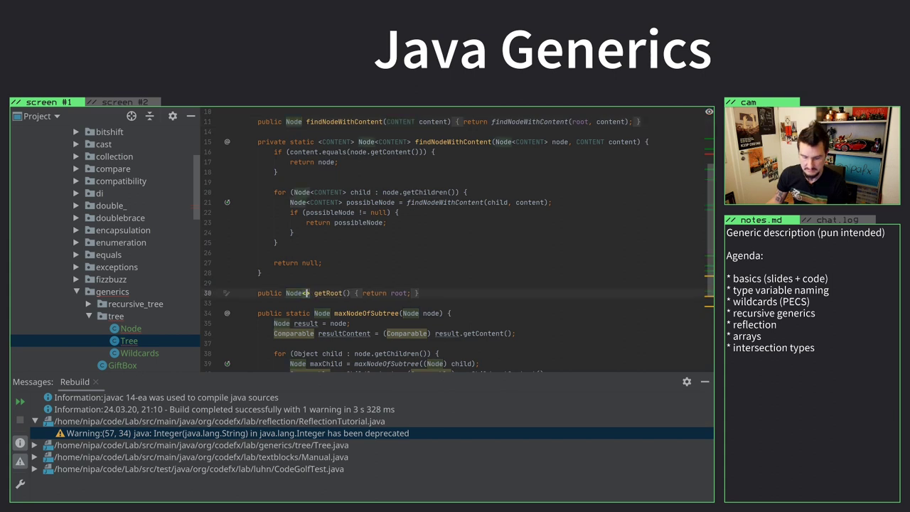